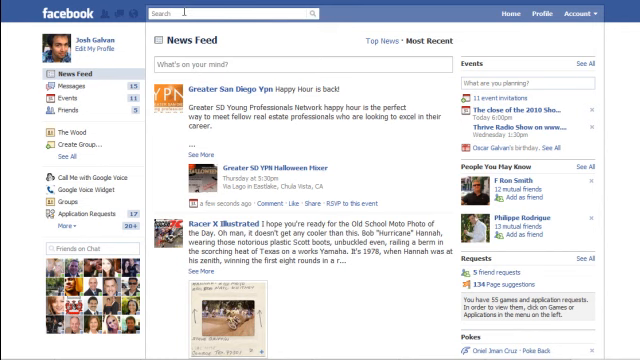
# Search 'tizish', open the Tizish fan page and look through its Free Contest! tab.
pyautogui.write('tizish')
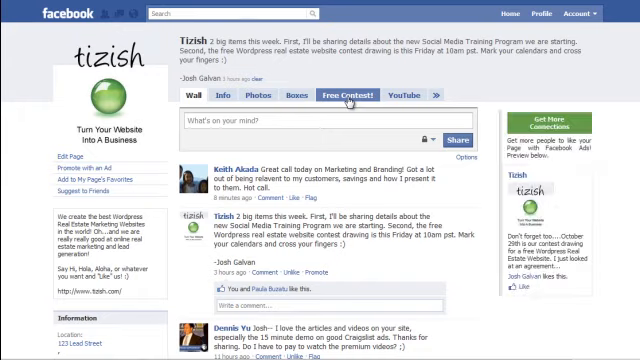
pyautogui.click(354, 96)
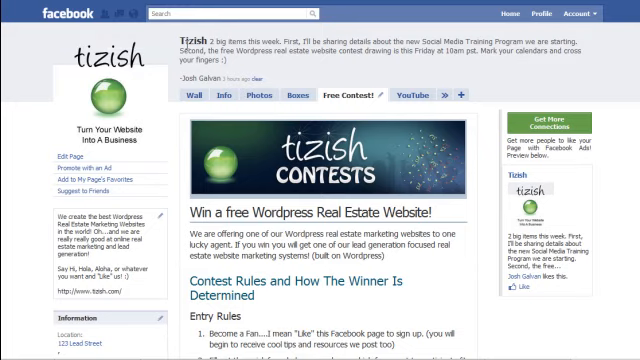
pyautogui.scroll(-3)
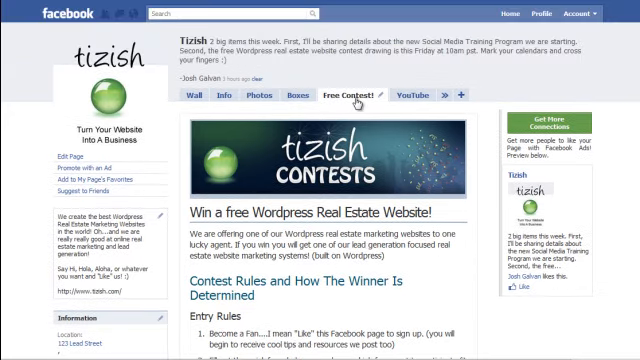
pyautogui.scroll(-3)
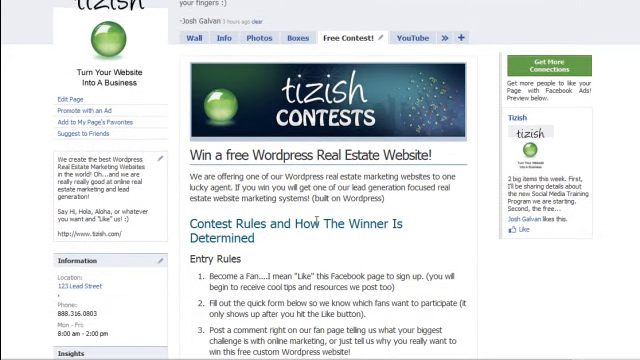
pyautogui.moveTo(232, 224)
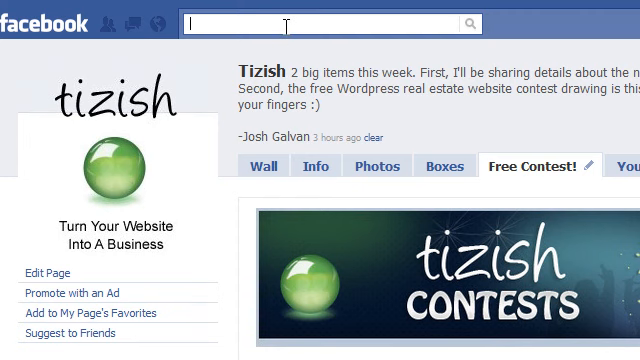
# Search 'static fbml', open the Static FBML application and choose Add to my Page.
pyautogui.write('static fbml')
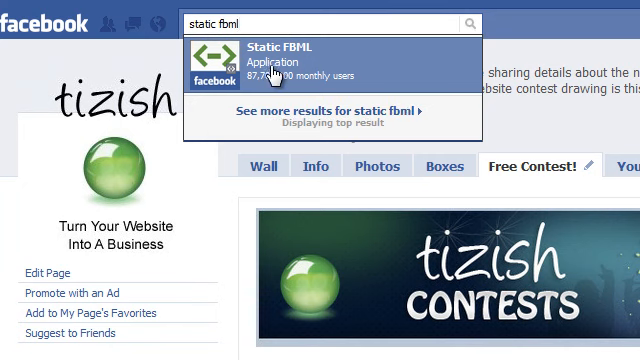
pyautogui.click(290, 56)
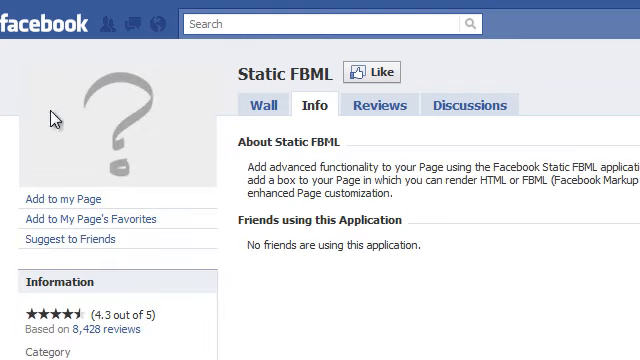
pyautogui.moveTo(164, 124)
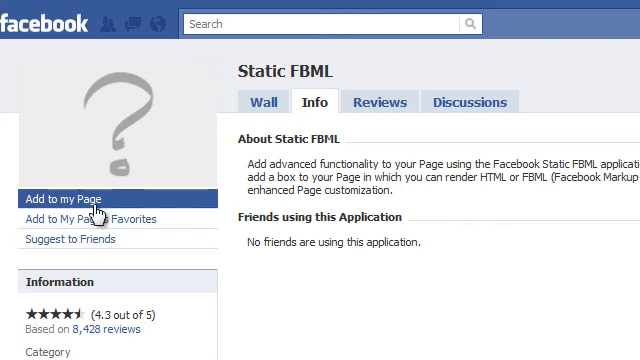
pyautogui.click(54, 188)
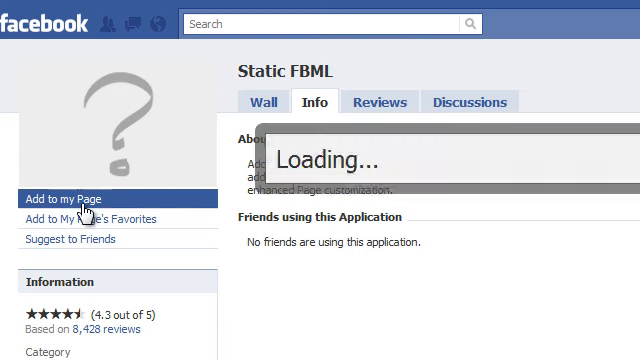
pyautogui.click(60, 198)
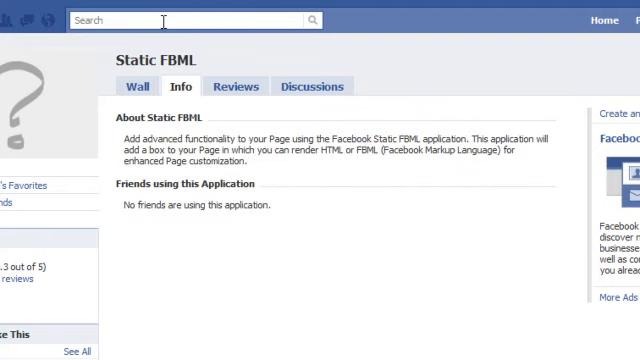
# Go to the Tizish page via search and open Edit Page down to its application list.
pyautogui.write('tizish')
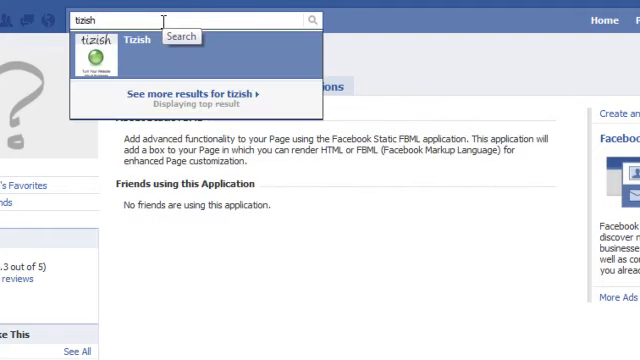
pyautogui.click(132, 44)
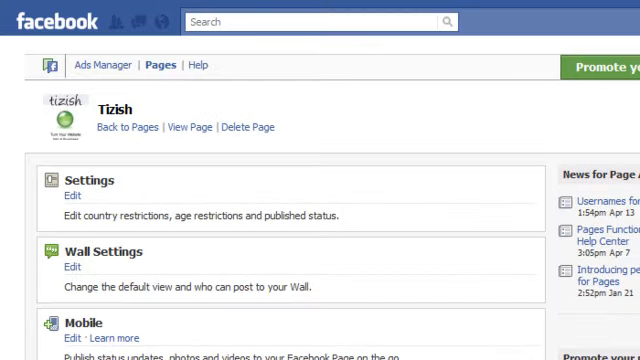
pyautogui.scroll(-3)
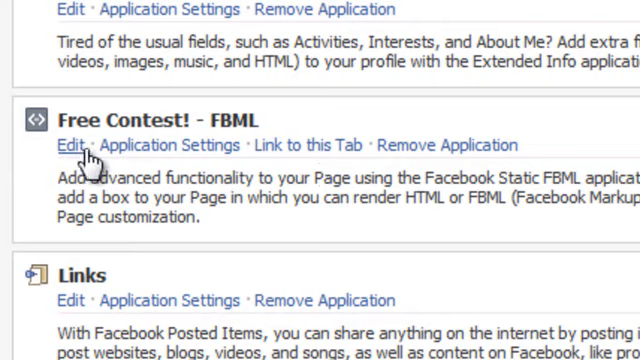
# Edit the Free Contest! - FBML box, check its tab on the page and review its existing code.
pyautogui.click(68, 144)
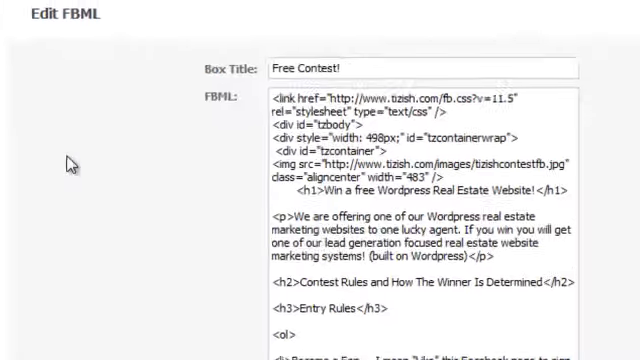
pyautogui.scroll(-3)
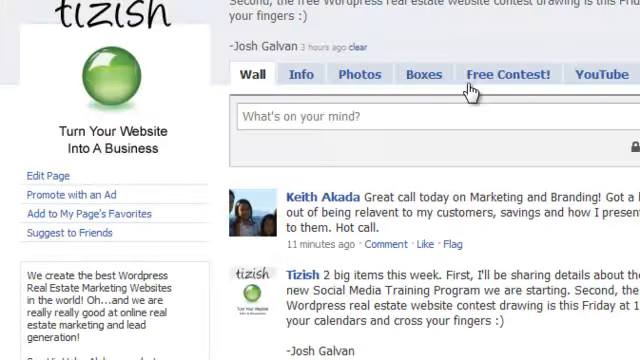
pyautogui.click(508, 74)
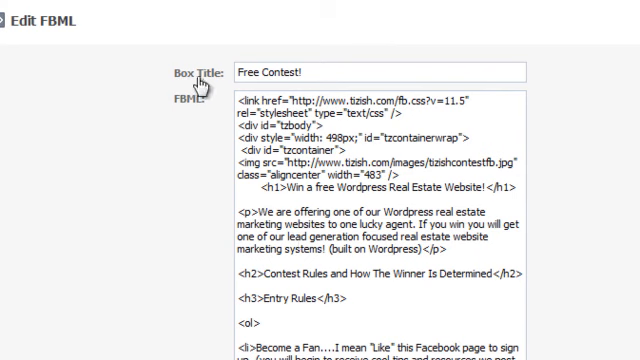
pyautogui.tripleClick(280, 72)
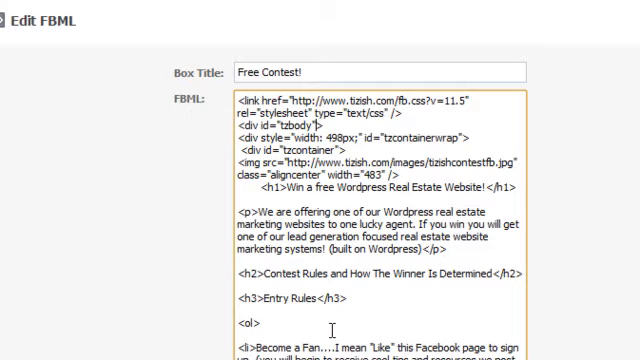
pyautogui.scroll(-3)
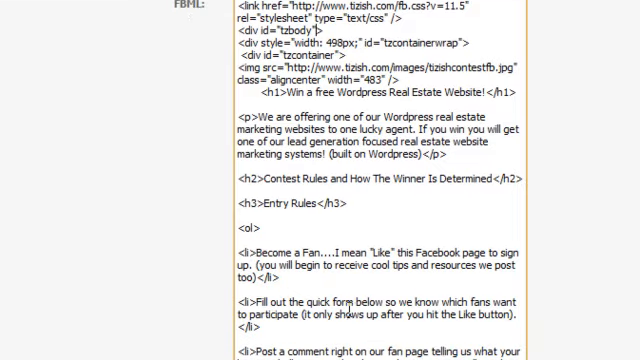
pyautogui.scroll(-3)
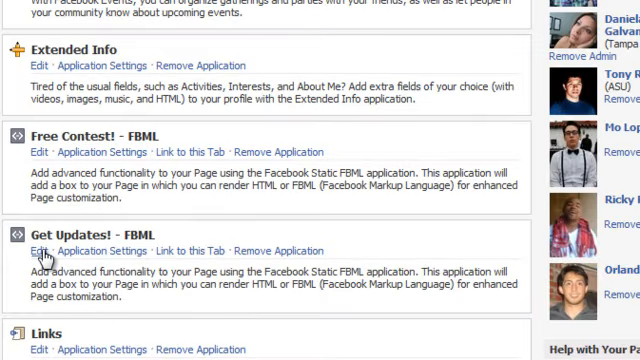
pyautogui.moveTo(44, 262)
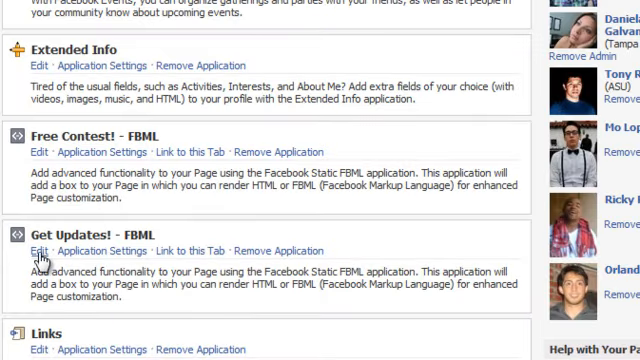
# Fill the Get Updates! box with 'This is a test' text, retitle it 'Test Box' and save changes.
pyautogui.click(40, 250)
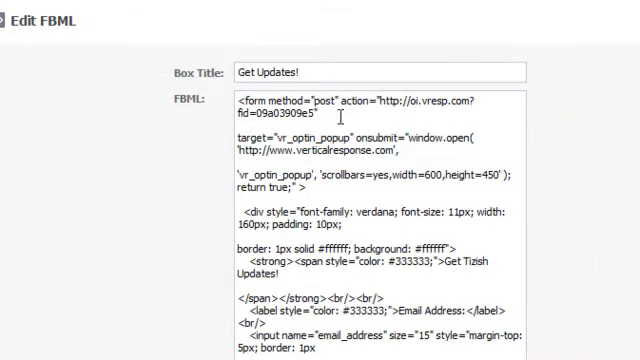
pyautogui.click(312, 168)
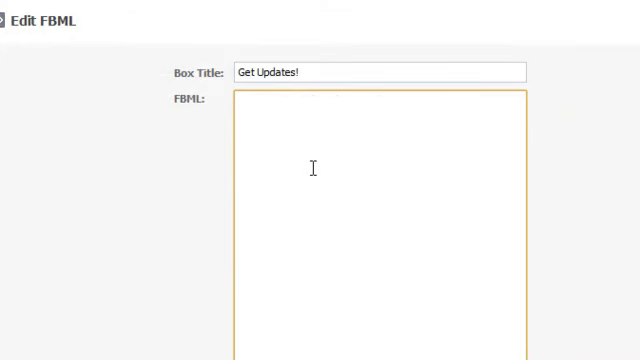
pyautogui.write('This is a test box. This is a test box. This is a test box. This is')
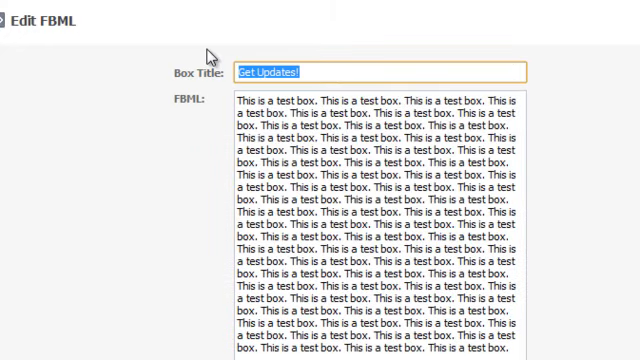
pyautogui.write('Test Bo')
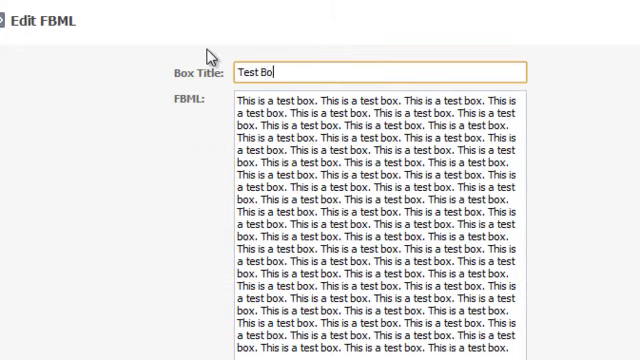
pyautogui.scroll(-3)
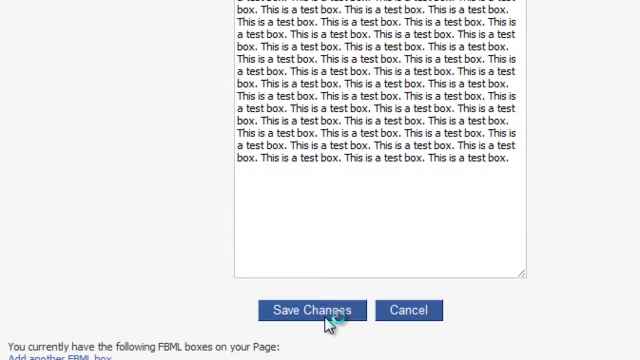
pyautogui.click(310, 310)
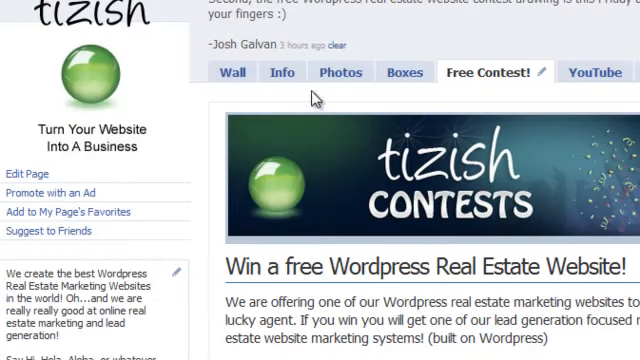
# From the Wall tab, expand the » extra tabs list and choose Test Box.
pyautogui.click(232, 72)
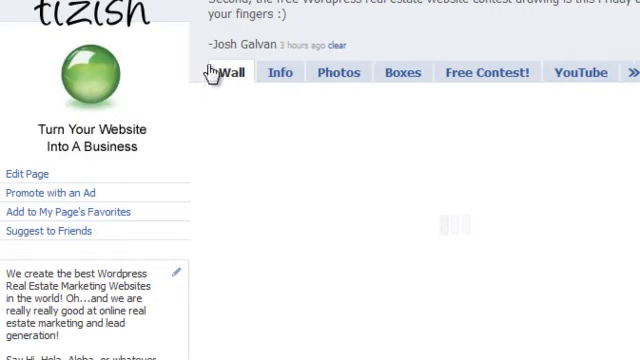
pyautogui.click(228, 72)
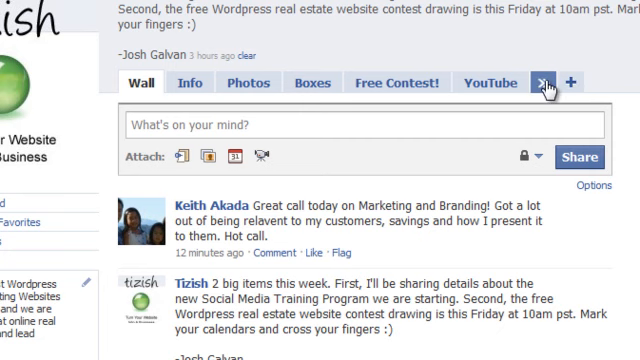
pyautogui.click(540, 80)
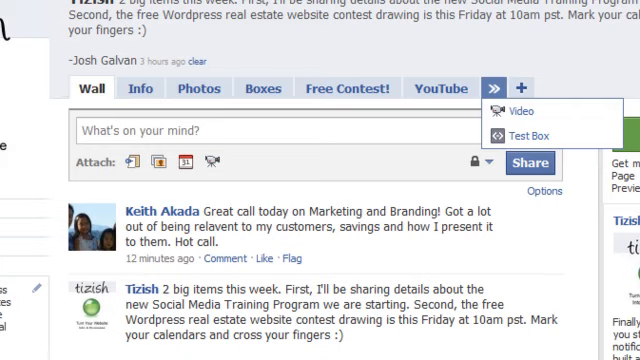
pyautogui.click(348, 88)
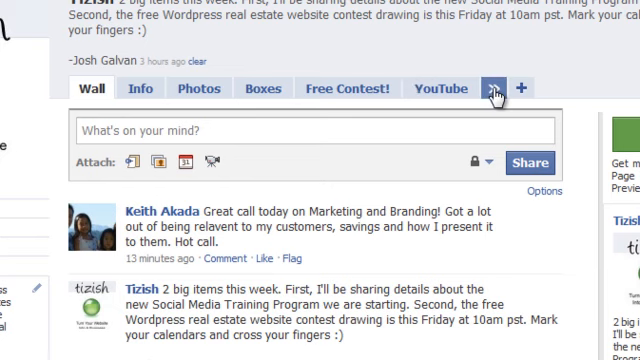
pyautogui.click(492, 88)
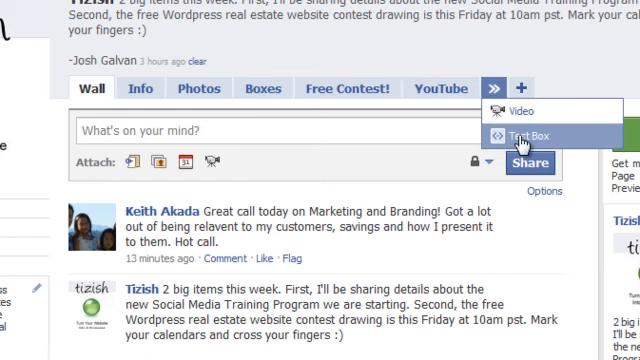
pyautogui.click(532, 136)
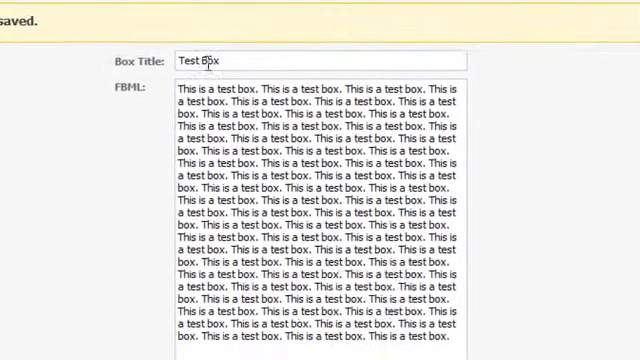
# Scroll the Test Box tab to see its repeated placeholder test text.
pyautogui.scroll(-3)
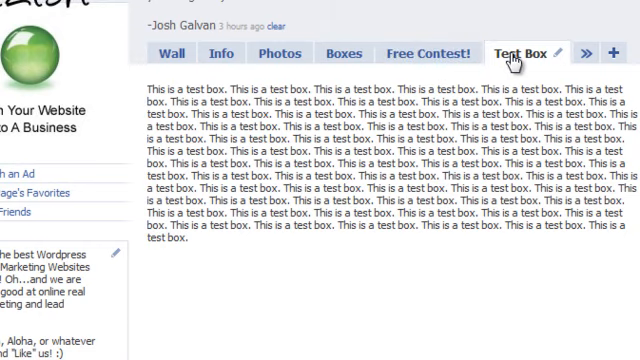
pyautogui.moveTo(336, 12)
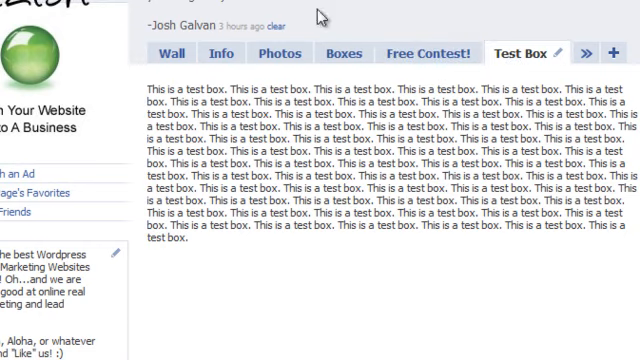
pyautogui.moveTo(524, 60)
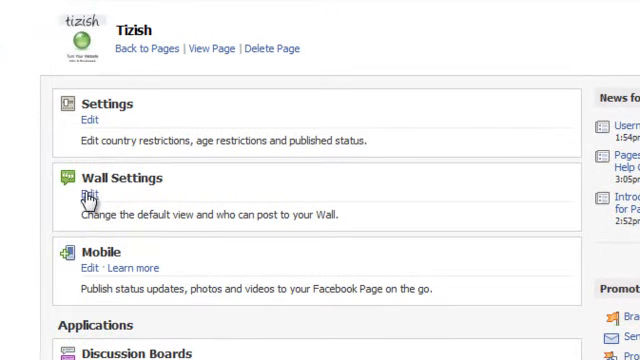
pyautogui.click(90, 194)
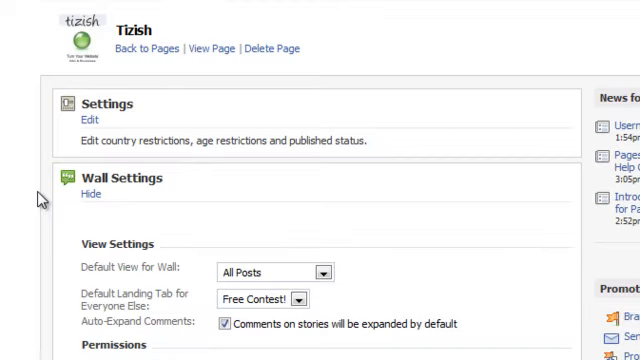
pyautogui.scroll(-3)
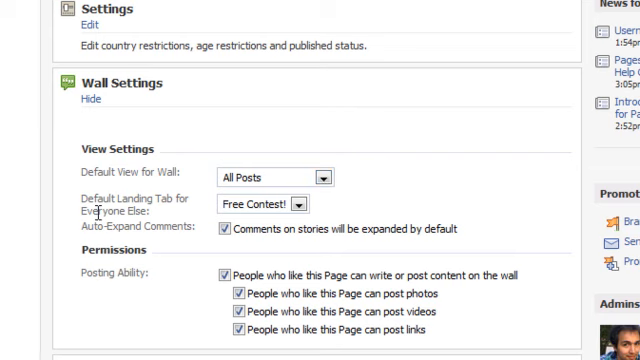
pyautogui.moveTo(238, 212)
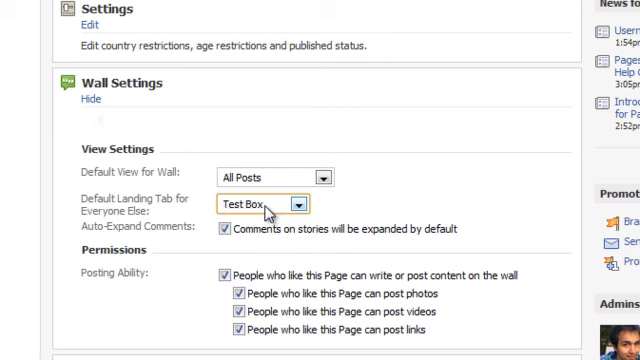
pyautogui.moveTo(152, 236)
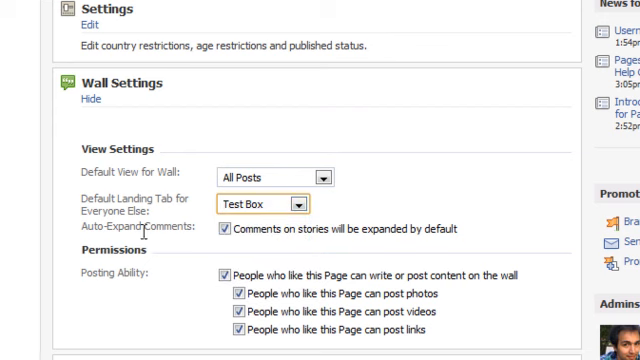
pyautogui.moveTo(150, 108)
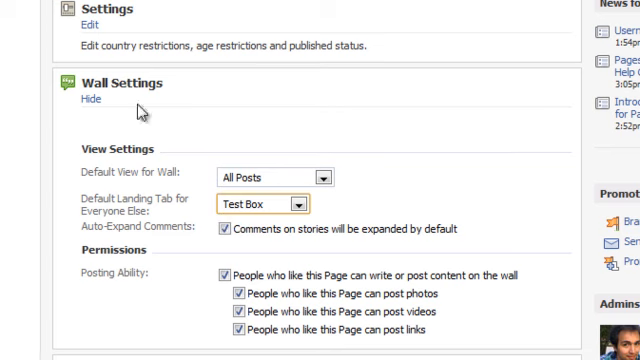
pyautogui.moveTo(510, 332)
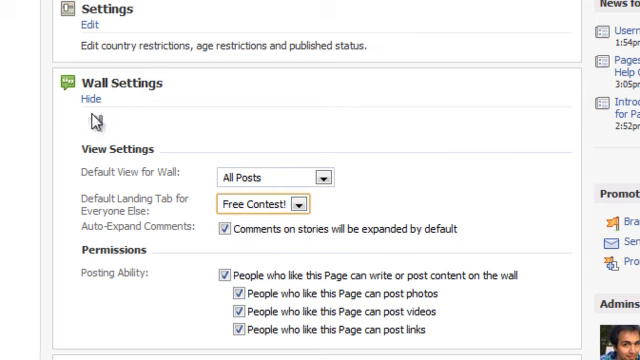
pyautogui.moveTo(72, 170)
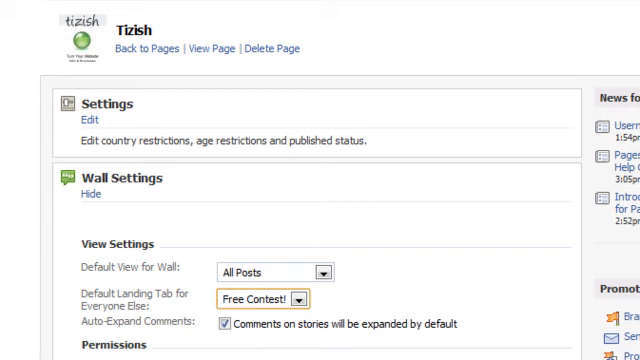
pyautogui.click(86, 196)
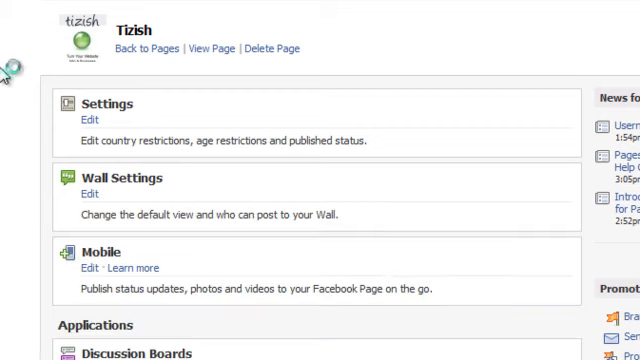
pyautogui.click(88, 194)
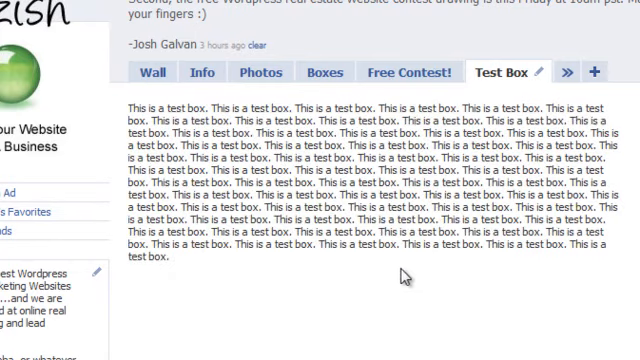
pyautogui.scroll(-3)
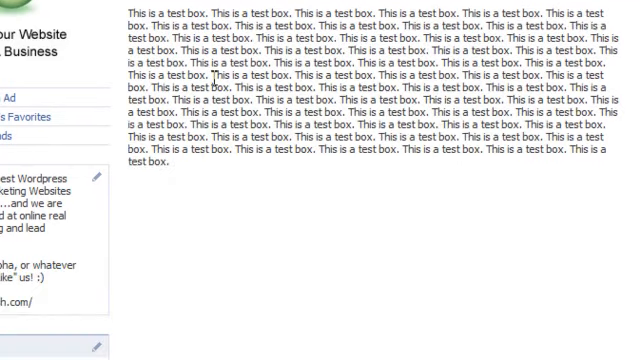
pyautogui.moveTo(532, 124)
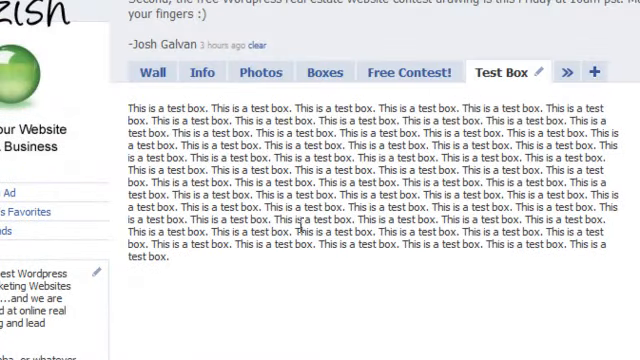
pyautogui.moveTo(568, 276)
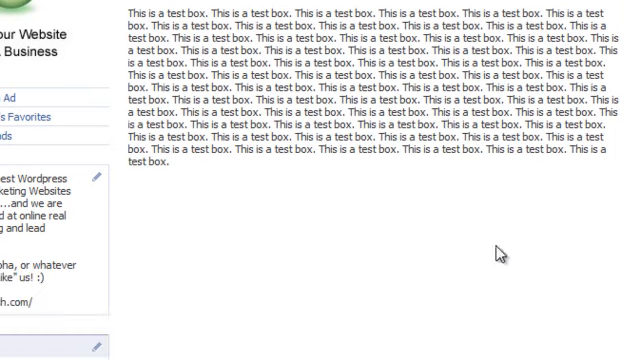
pyautogui.moveTo(278, 70)
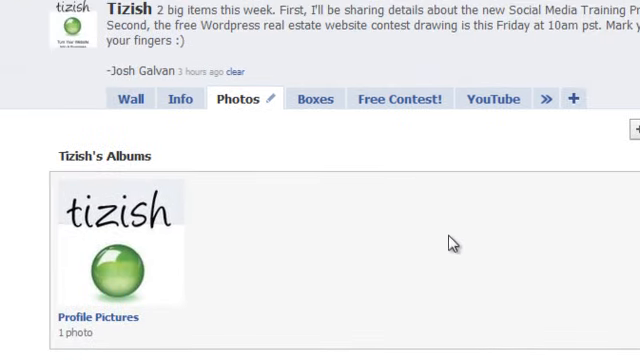
# Open the Tizish logo photo in Profile Pictures and activate its comment box.
pyautogui.scroll(-3)
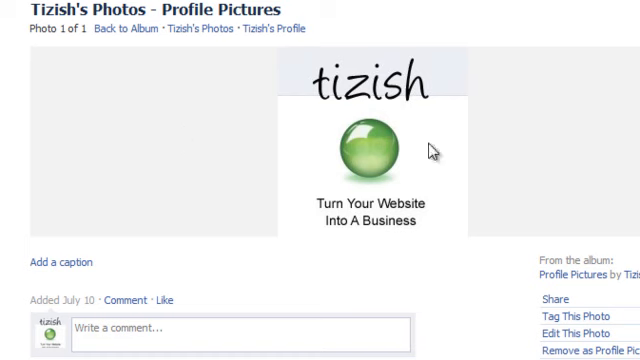
pyautogui.moveTo(398, 110)
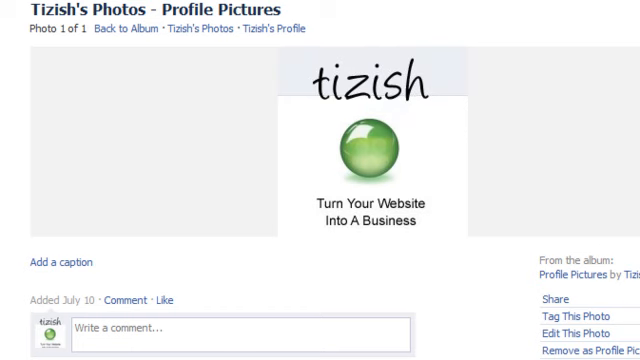
pyautogui.moveTo(372, 196)
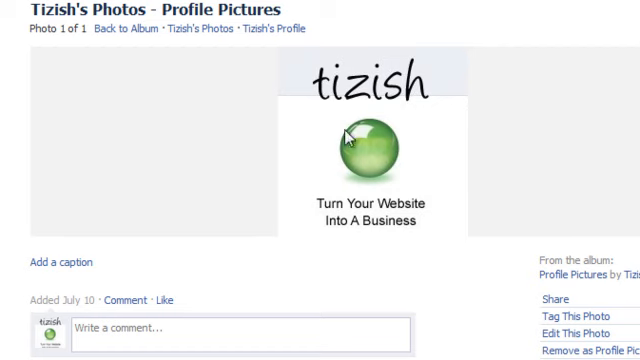
pyautogui.moveTo(320, 136)
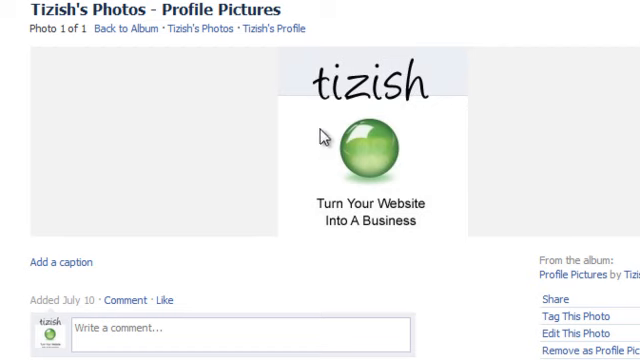
pyautogui.click(200, 330)
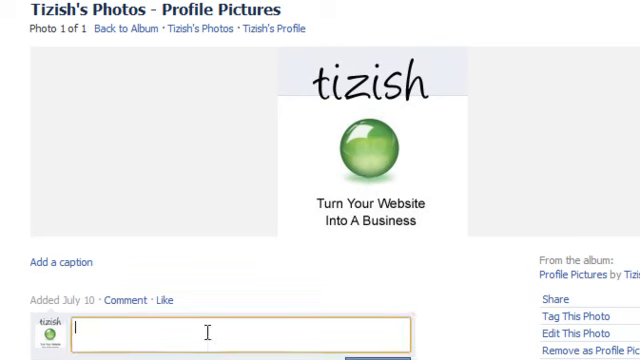
pyautogui.moveTo(384, 152)
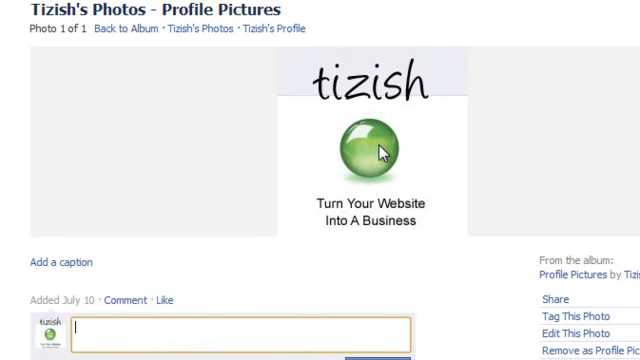
# Right-click the Tizish logo photo to copy its image URL.
pyautogui.rightClick(380, 152)
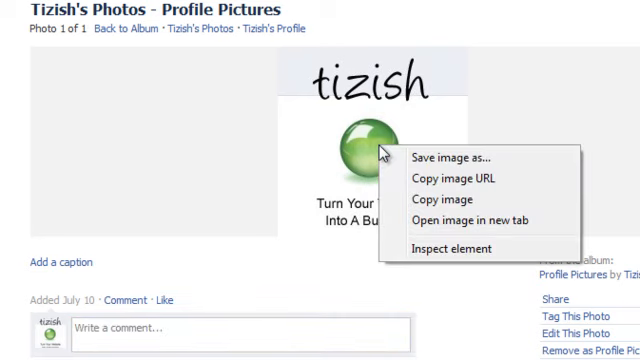
pyautogui.moveTo(468, 180)
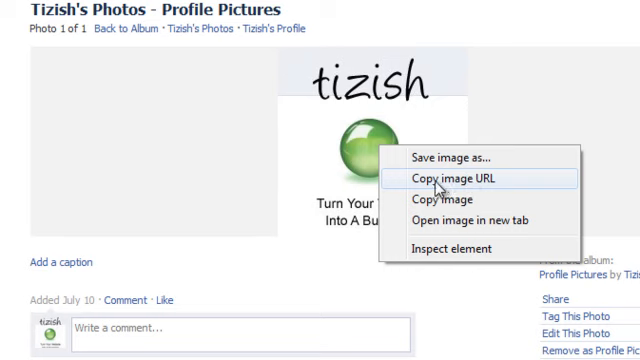
pyautogui.moveTo(520, 184)
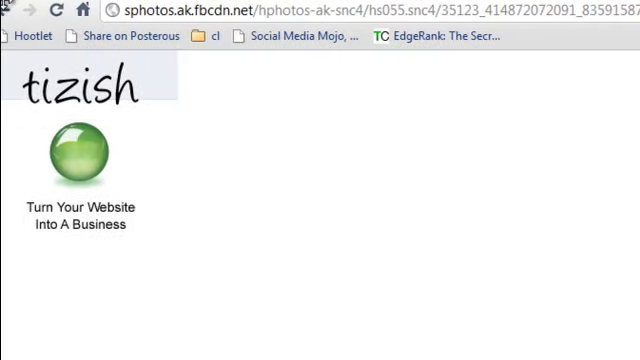
pyautogui.moveTo(114, 128)
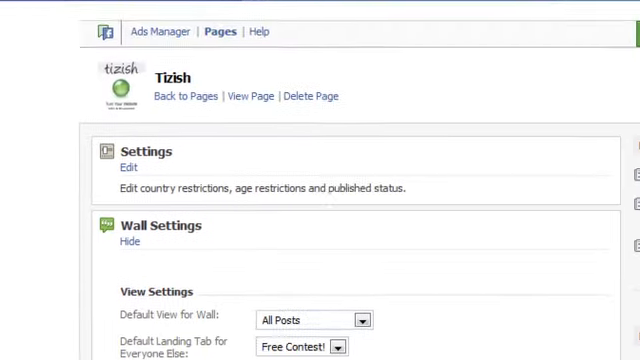
# On Edit Page, scroll to Test Box – FBML and start editing its content.
pyautogui.scroll(-3)
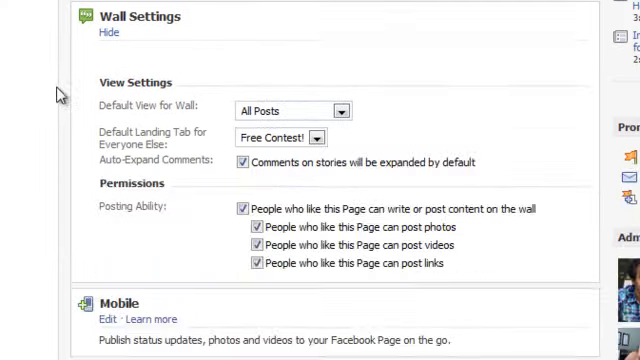
pyautogui.scroll(-3)
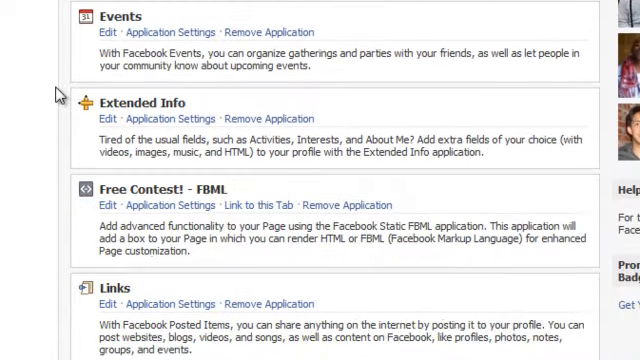
pyautogui.scroll(-3)
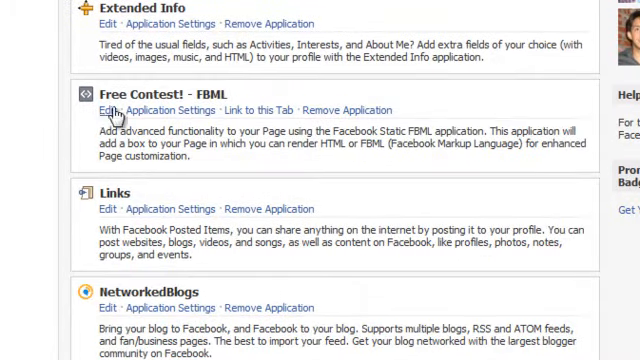
pyautogui.scroll(-3)
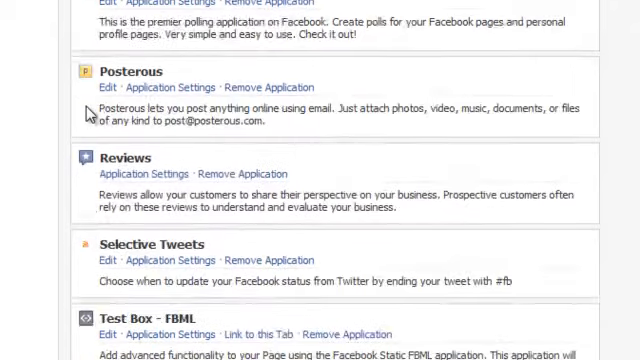
pyautogui.scroll(-3)
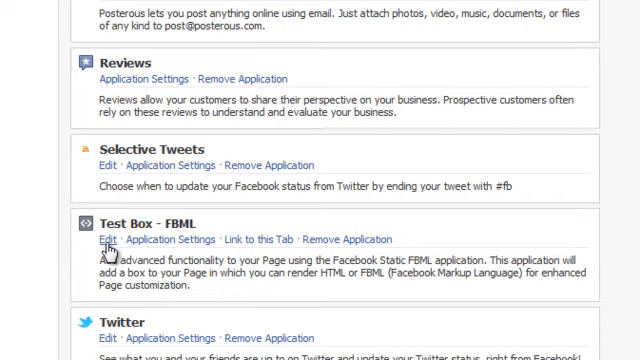
pyautogui.click(100, 240)
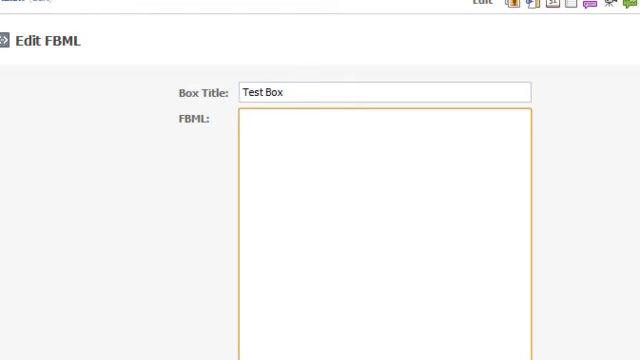
# Enter an <img src="…"> tag in the Test Box code using the Tizish logo's fbcdn photo URL.
pyautogui.write('<im')
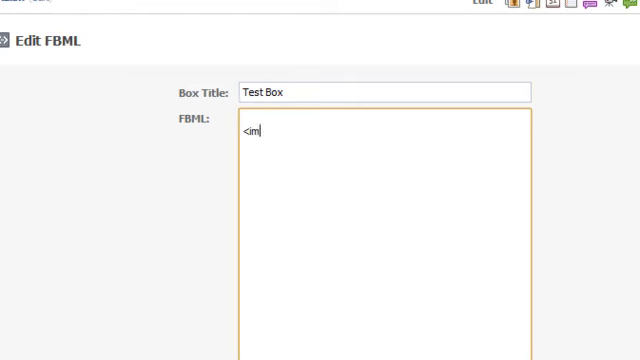
pyautogui.write('g src')
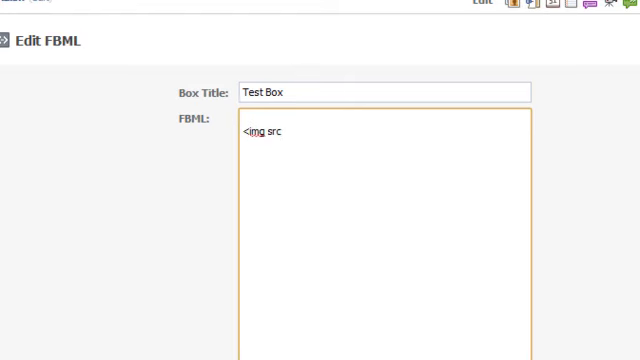
pyautogui.write('="http://sphotos.ak.fbcdn.net/hphotos-ak-snc4/hs055.snc4/35123_414872072091_83591587091_4505151_4215036_n.jpg" />')
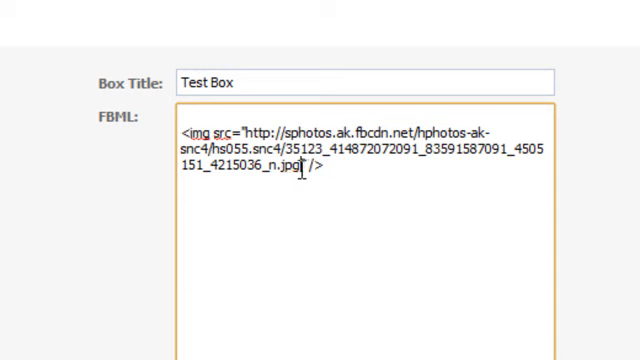
pyautogui.moveTo(256, 130); pyautogui.dragTo(296, 168)
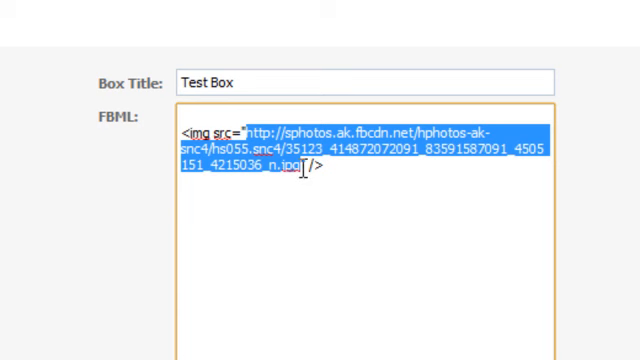
pyautogui.write('#')
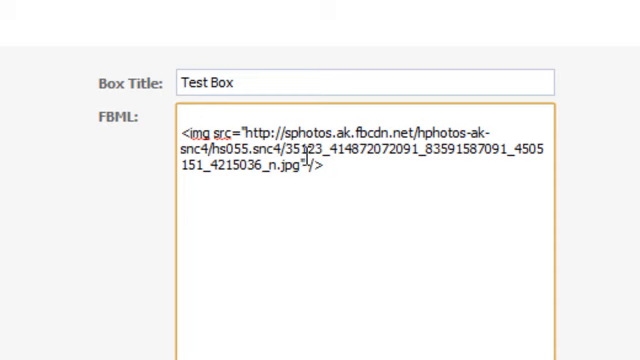
pyautogui.scroll(-3)
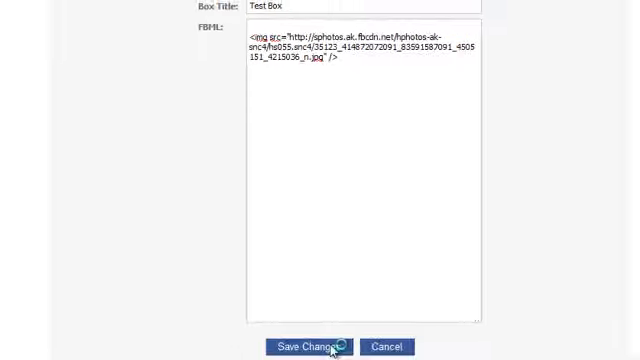
# Save the Test Box changes, view the logo on the page's tab, and go to its Photos.
pyautogui.click(308, 344)
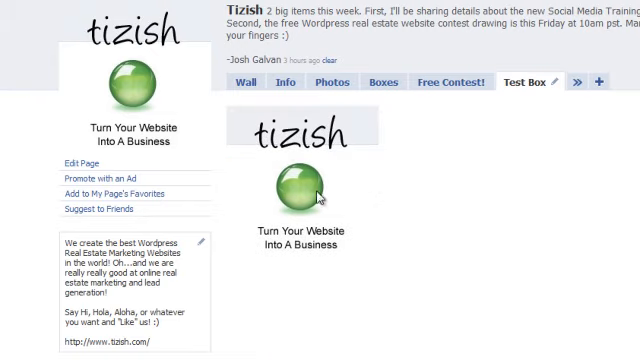
pyautogui.moveTo(510, 210)
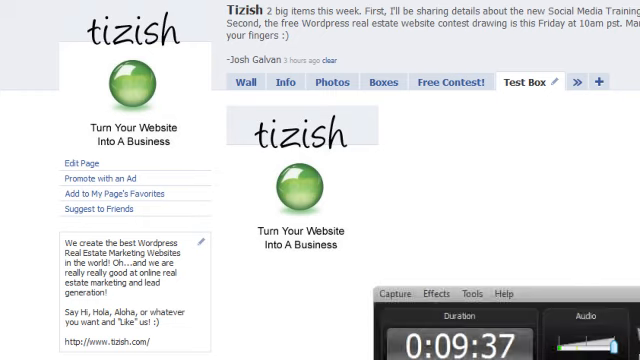
pyautogui.scroll(-3)
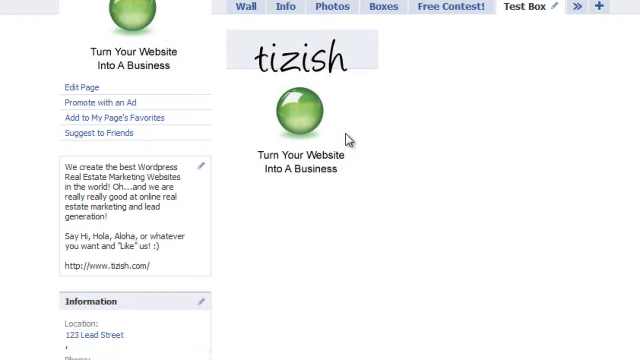
pyautogui.click(450, 8)
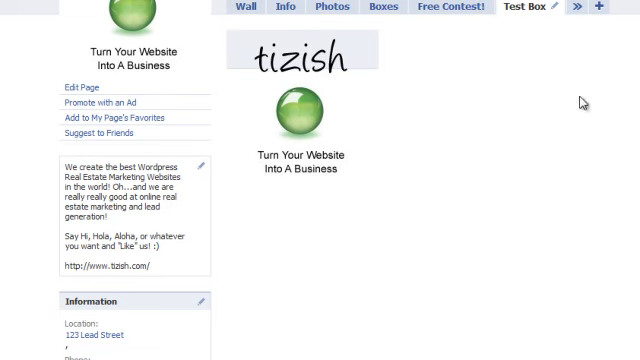
pyautogui.moveTo(396, 124)
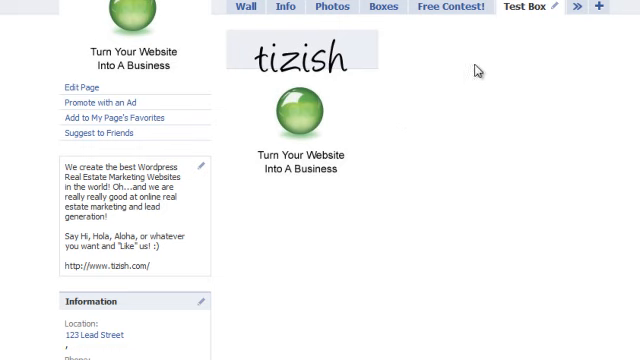
pyautogui.scroll(-3)
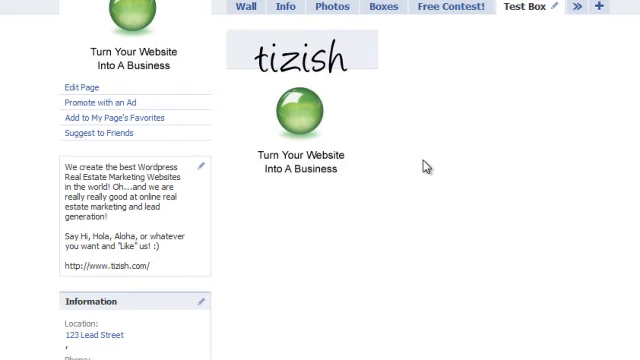
pyautogui.click(452, 8)
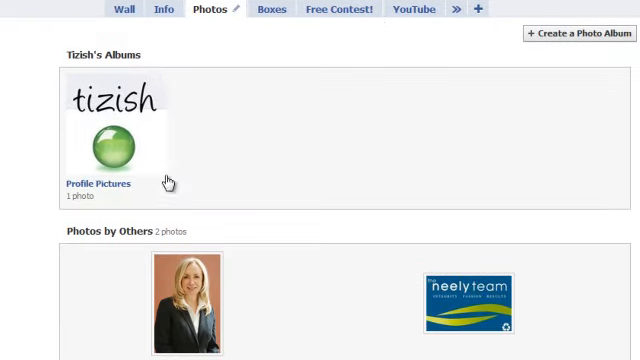
pyautogui.moveTo(120, 132)
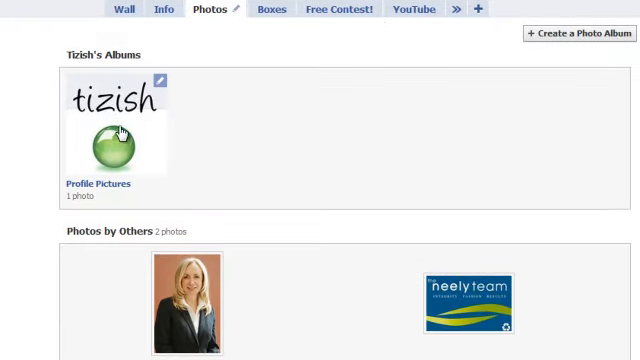
# Open the Profile Pictures album and select the Tizish logo photo.
pyautogui.click(112, 120)
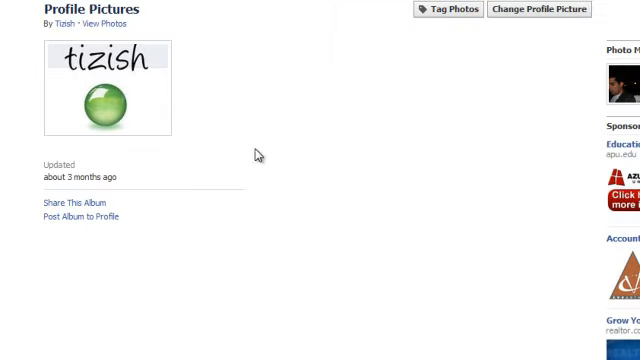
pyautogui.moveTo(138, 76)
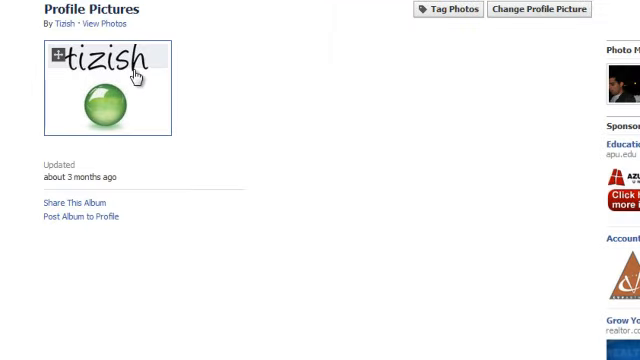
pyautogui.click(110, 90)
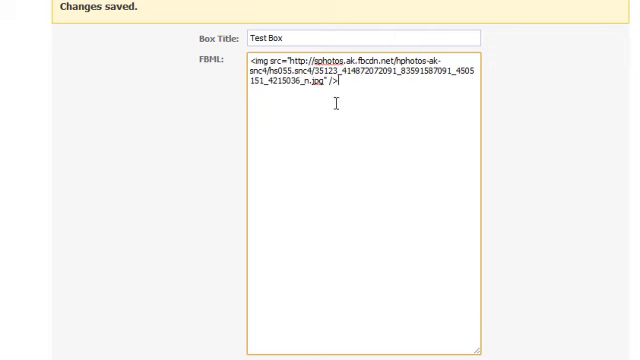
pyautogui.moveTo(344, 180)
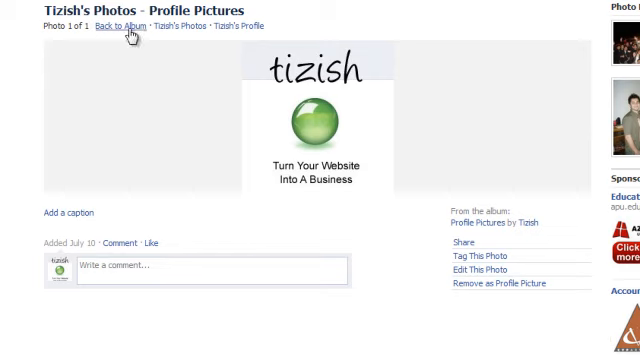
pyautogui.moveTo(220, 28)
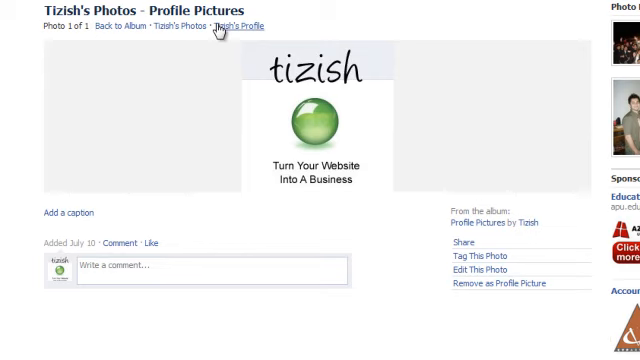